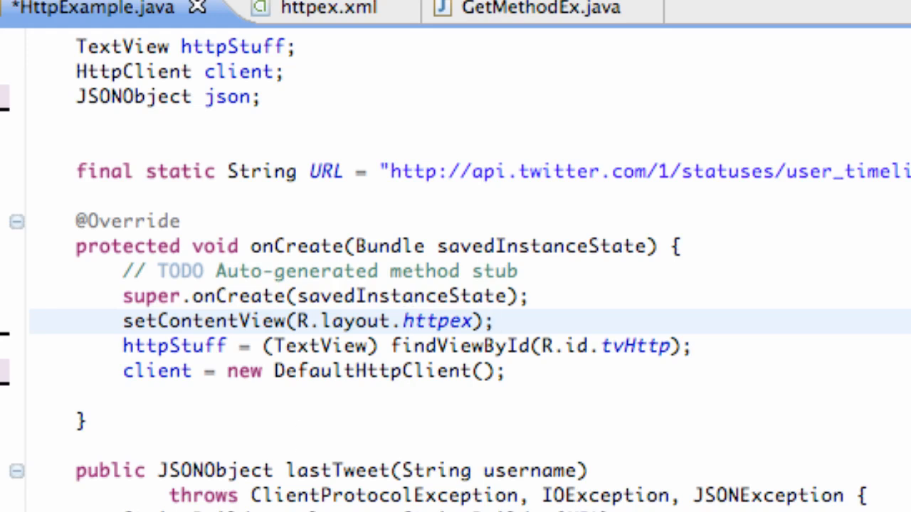
Add new Read().execute("text") as the last statement of onCreate
click(495, 321)
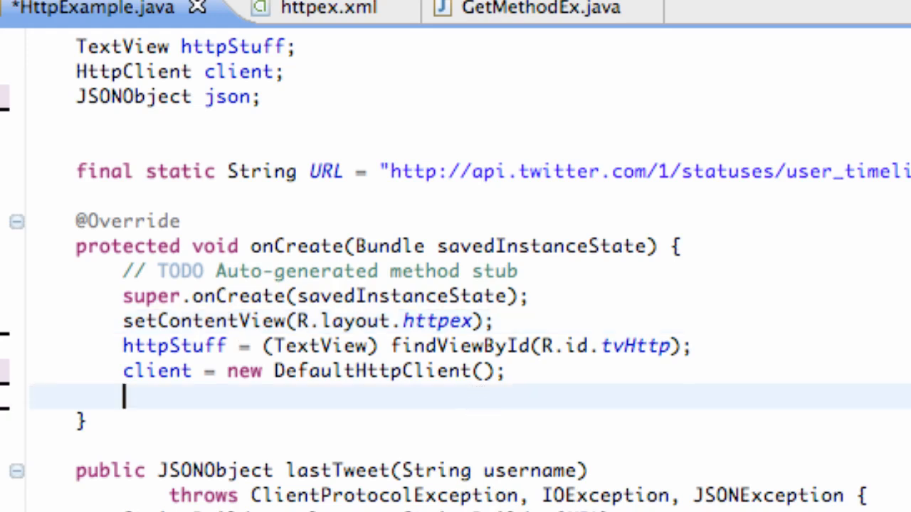
text(new Read)
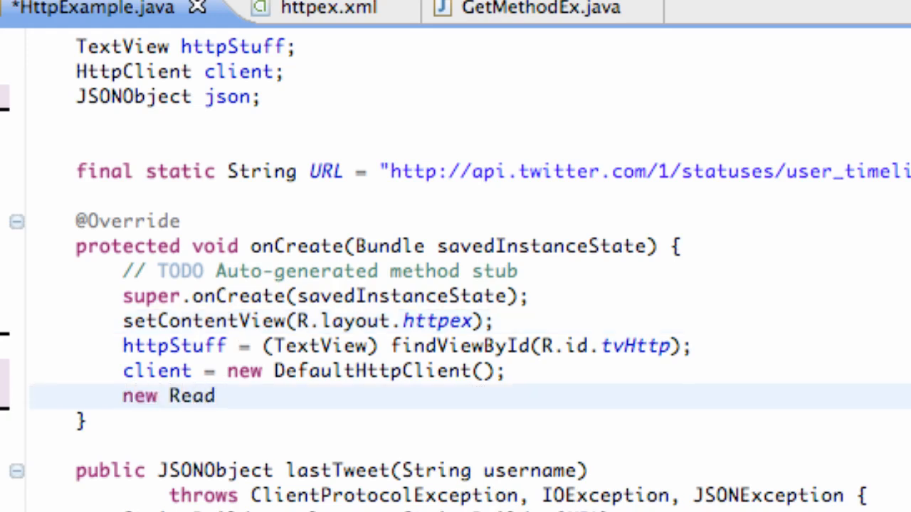
text(().execute(")
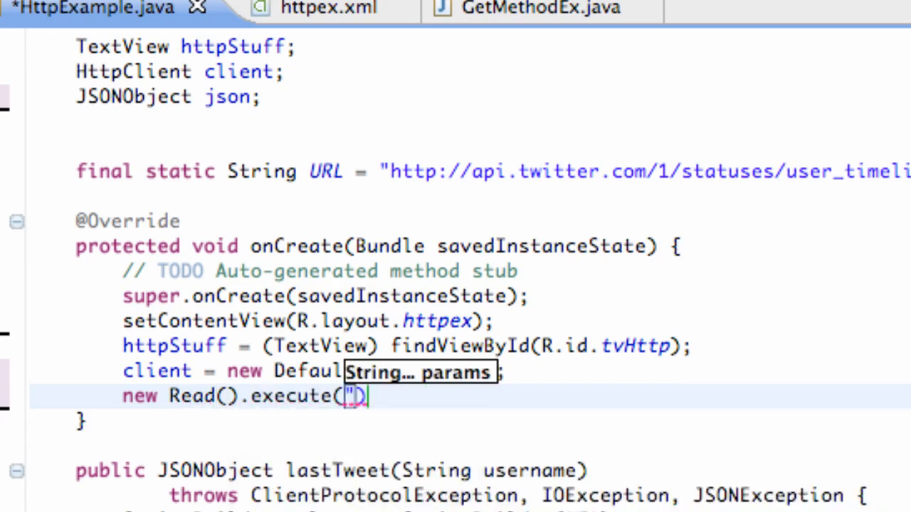
text(text)
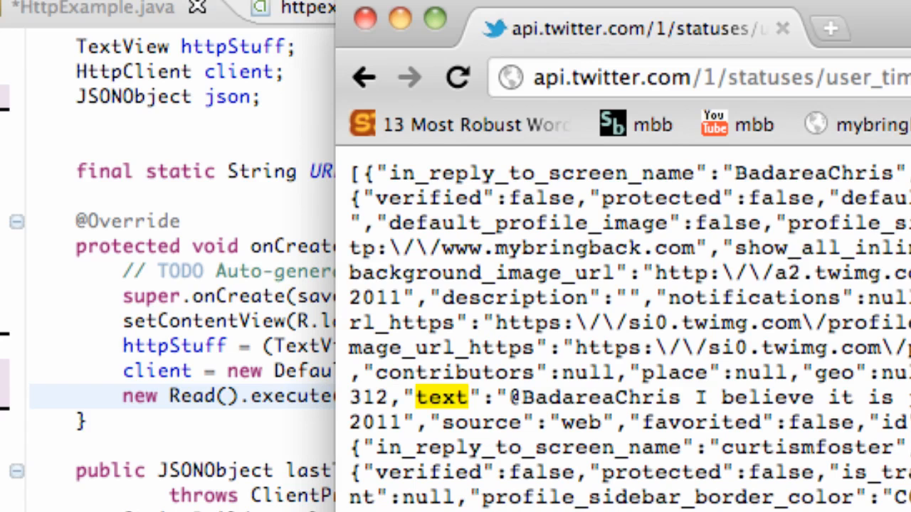
mouse_move(427, 420)
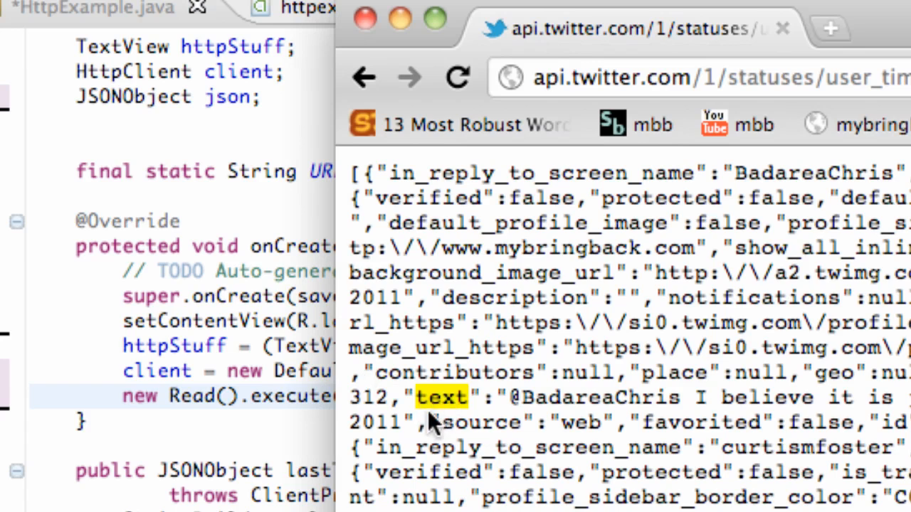
mouse_move(694, 416)
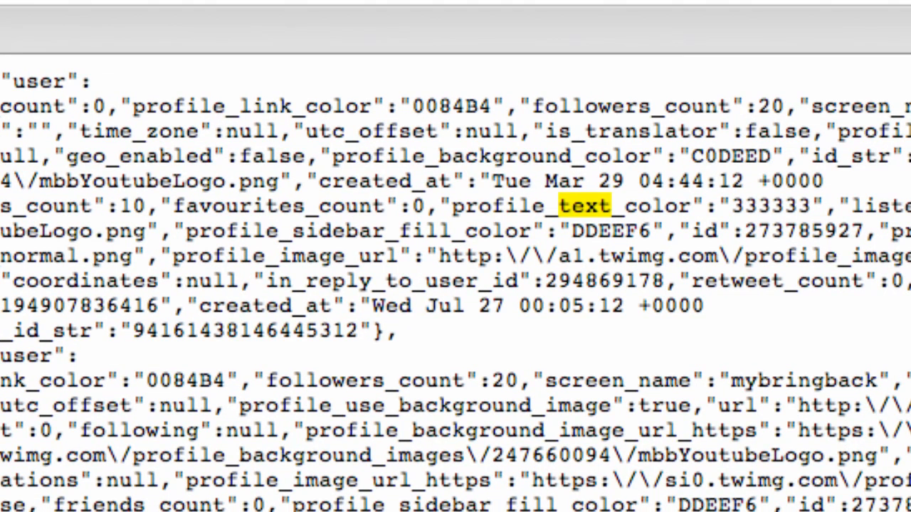
mouse_move(479, 306)
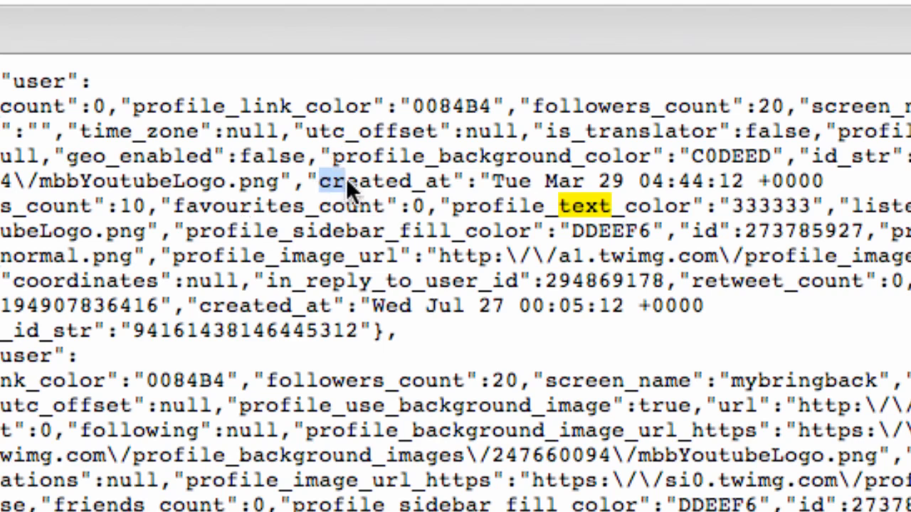
Select the created_at field name in the Twitter timeline JSON to examine it
double_click(385, 181)
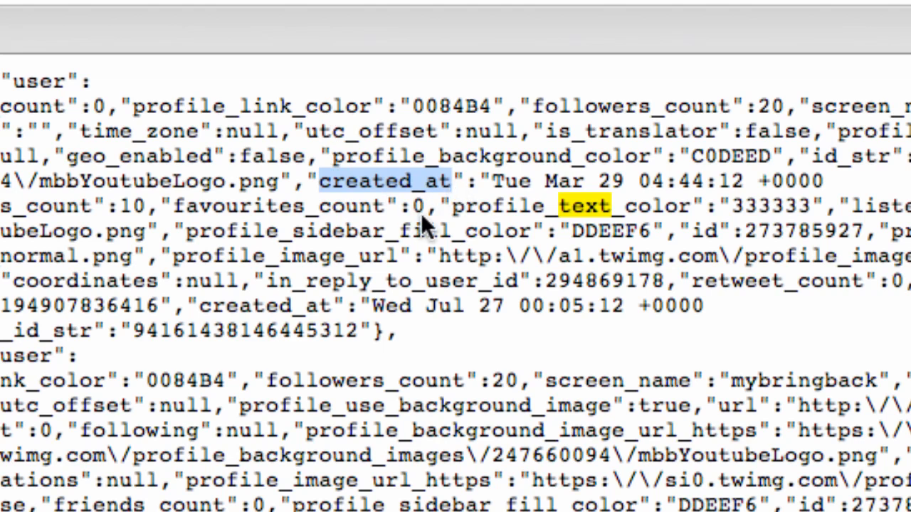
mouse_move(267, 231)
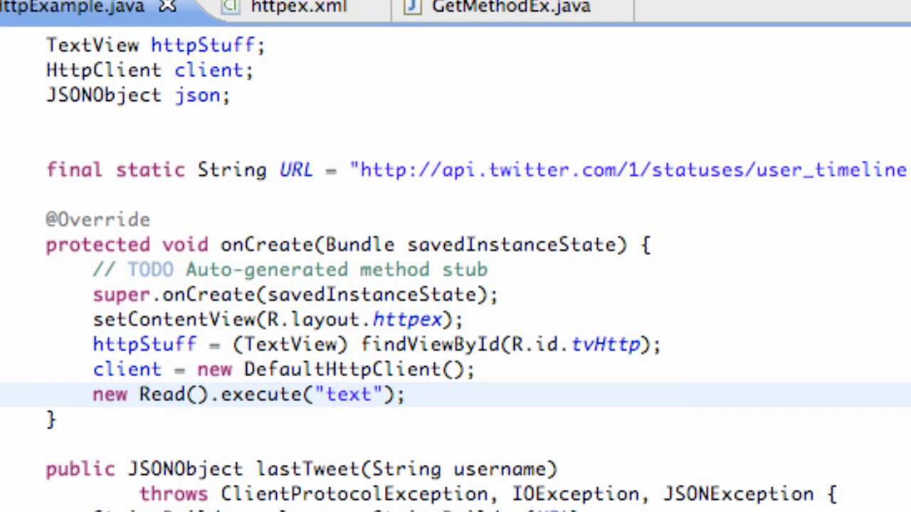
scroll(down, 3)
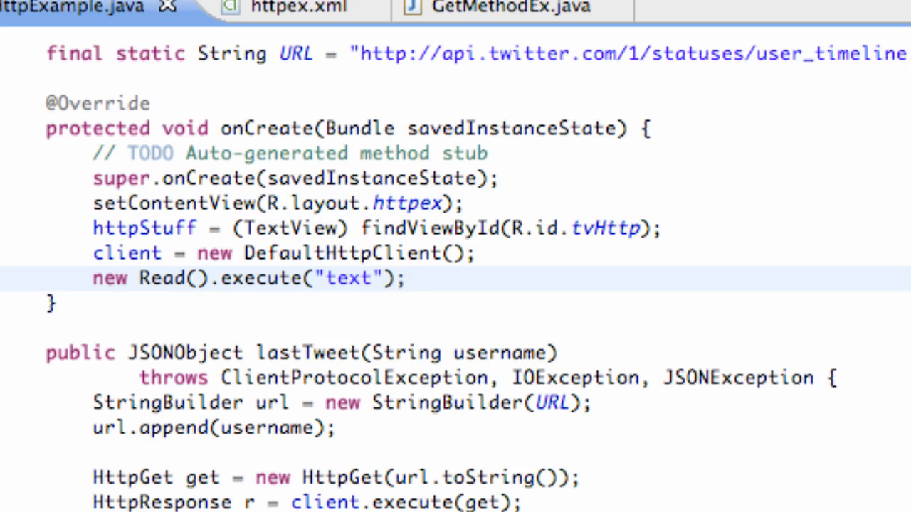
click(405, 278)
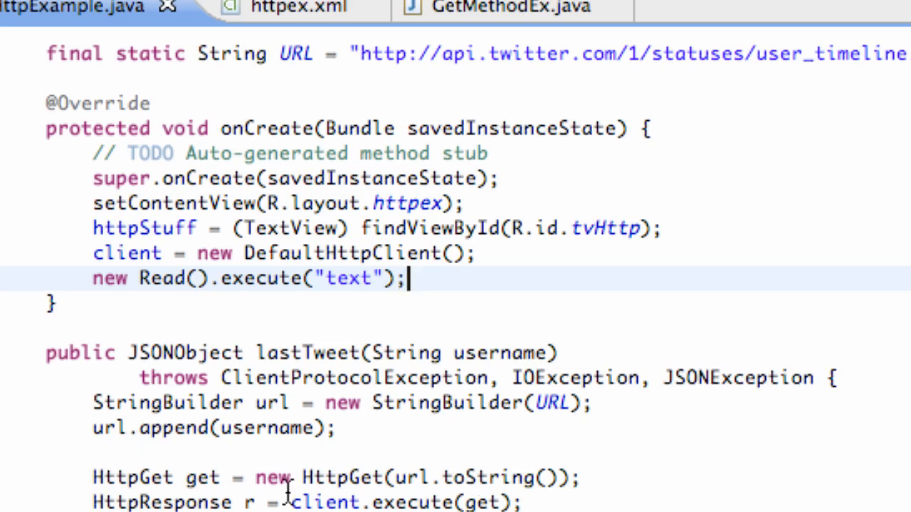
scroll(down, 3)
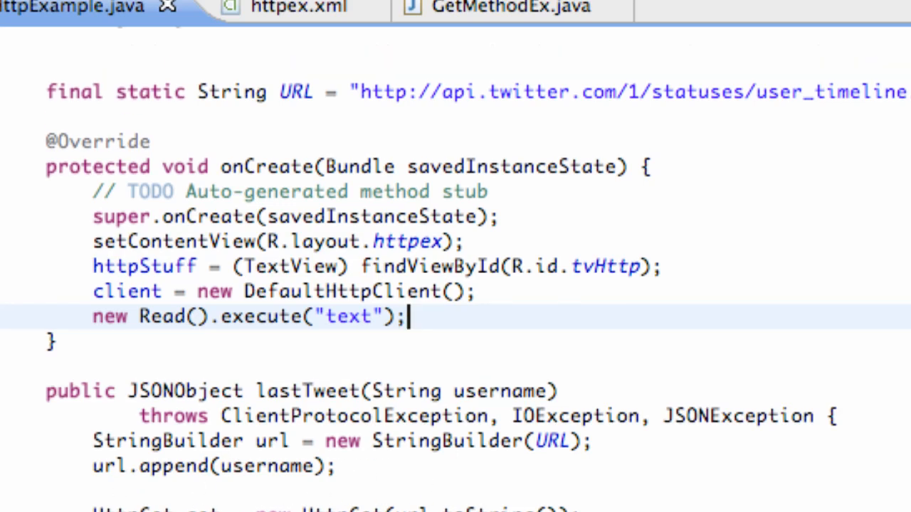
scroll(up, 3)
text(JSONObject json;)
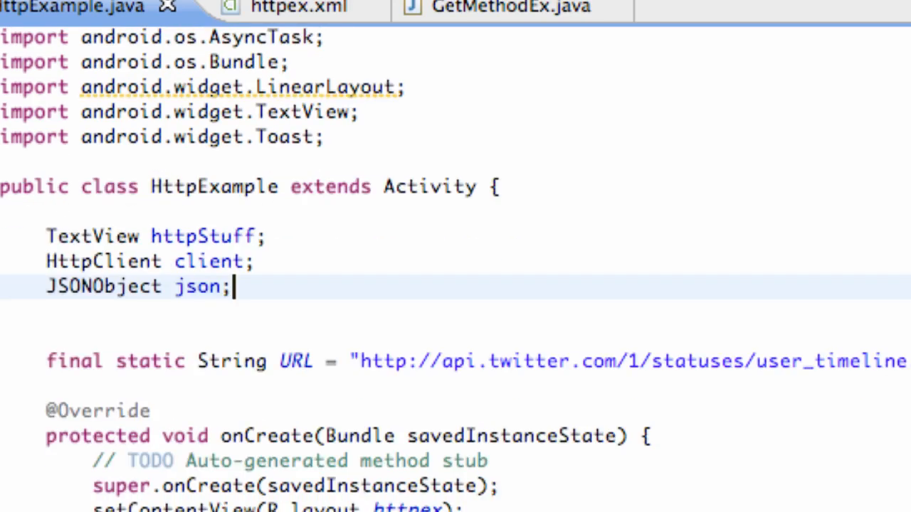
scroll(down, 3)
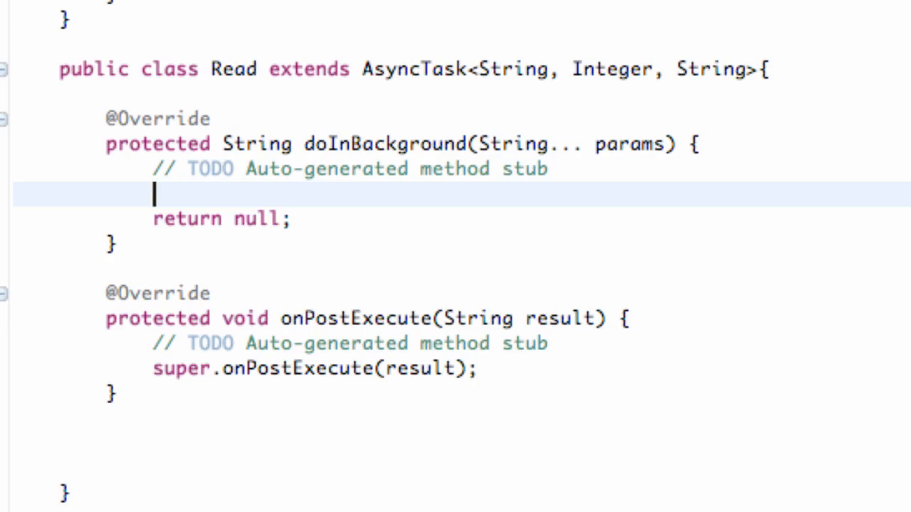
Assign json = lastTweet("mybringback"); in doInBackground before return null
text(json)
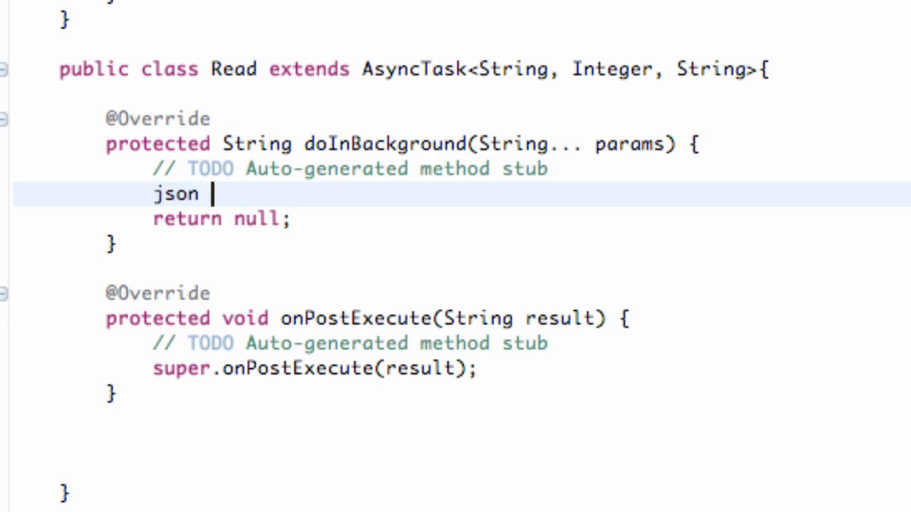
text(=)
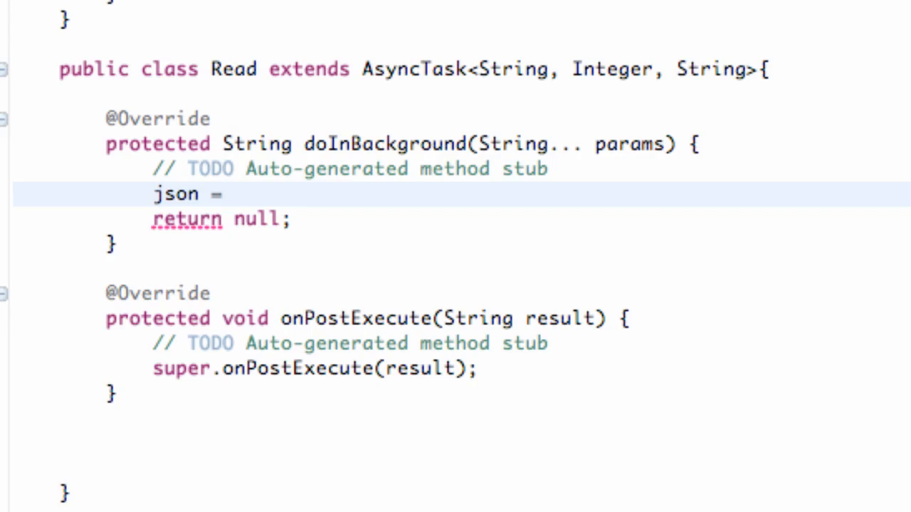
click(237, 193)
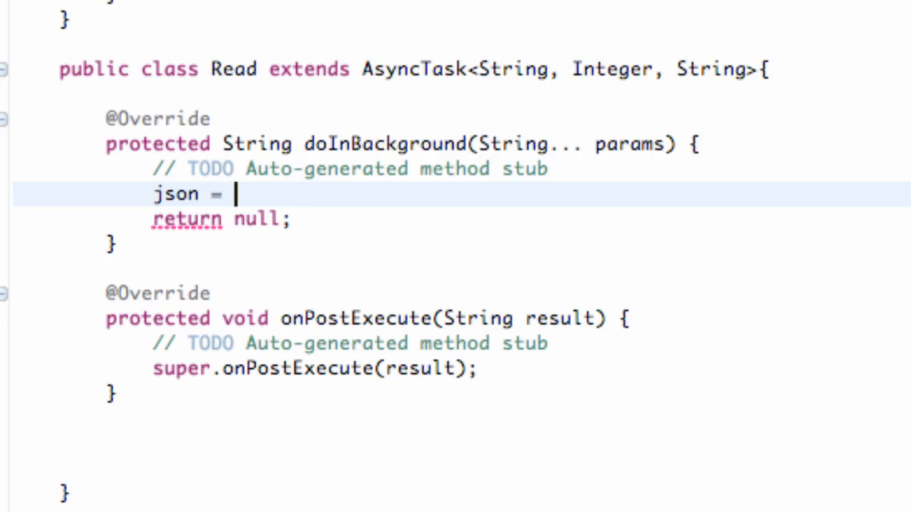
text(last)
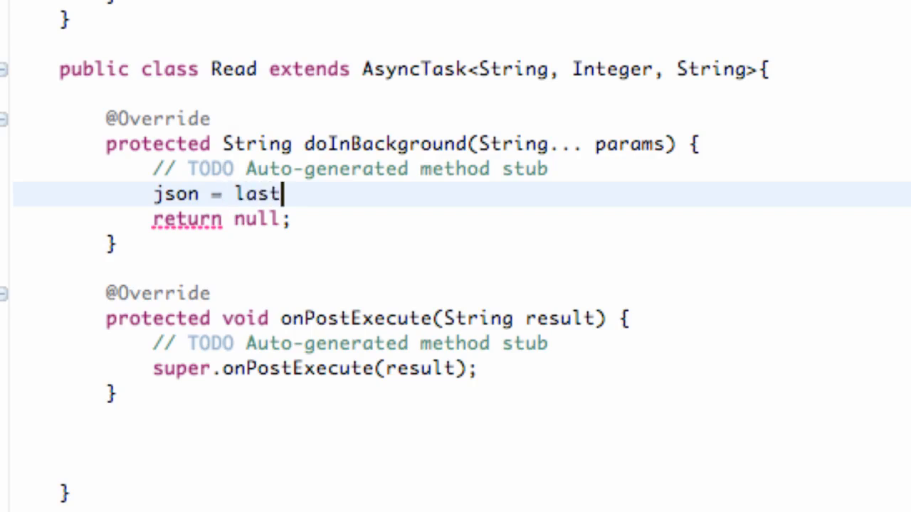
text(Tweet)
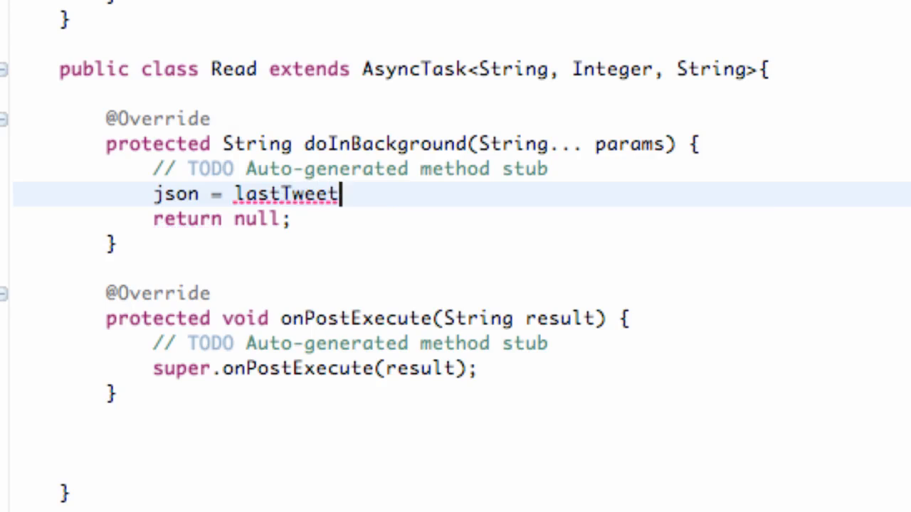
text(())
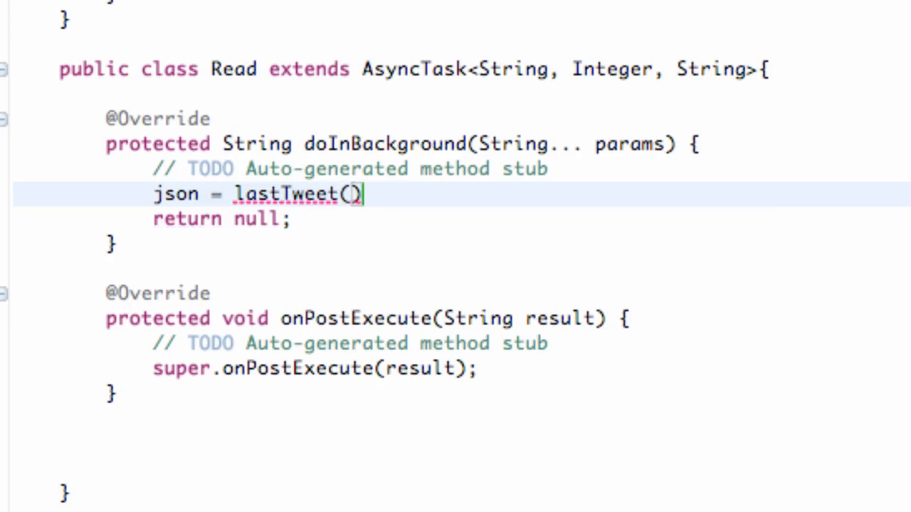
text("myb)
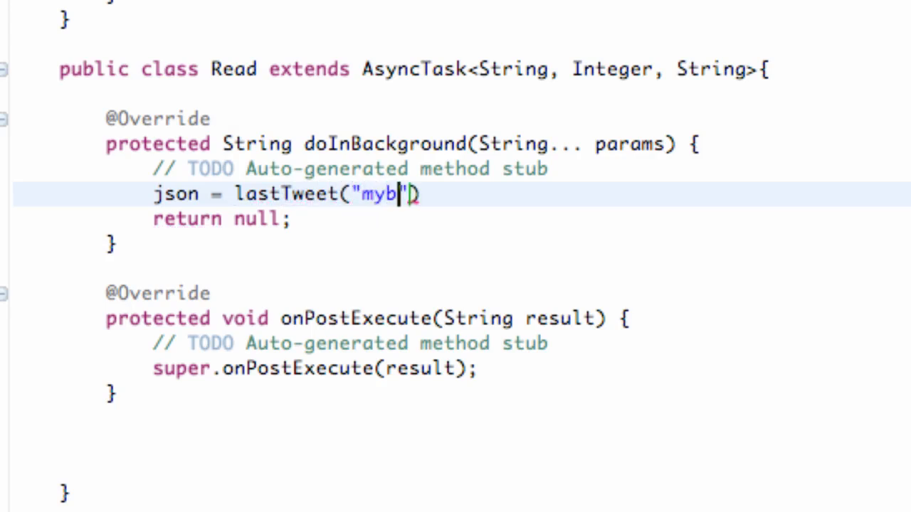
text(ringback)
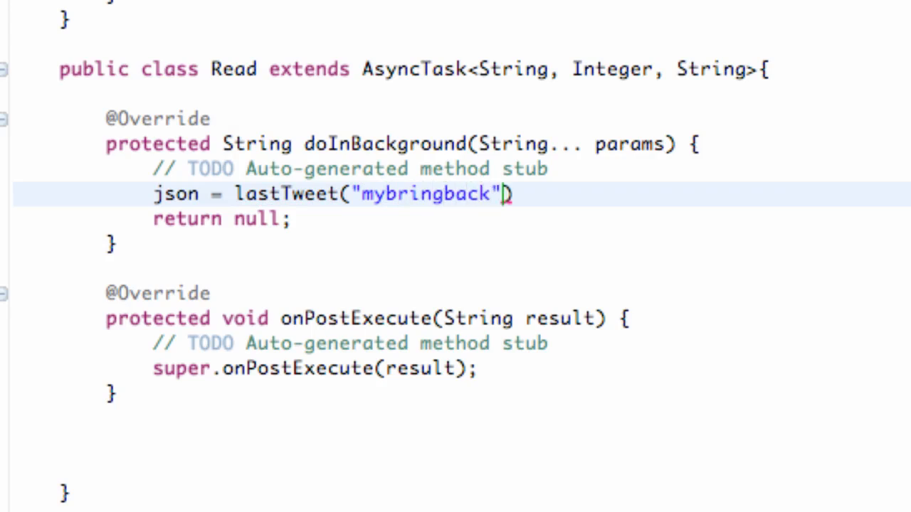
text(;)
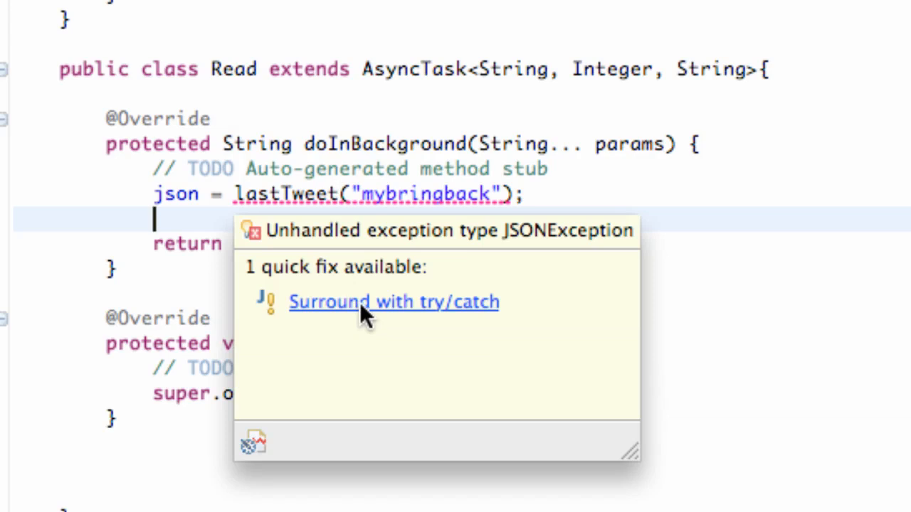
Surround the lastTweet call with try/catch via quick fix and begin a return statement
click(393, 302)
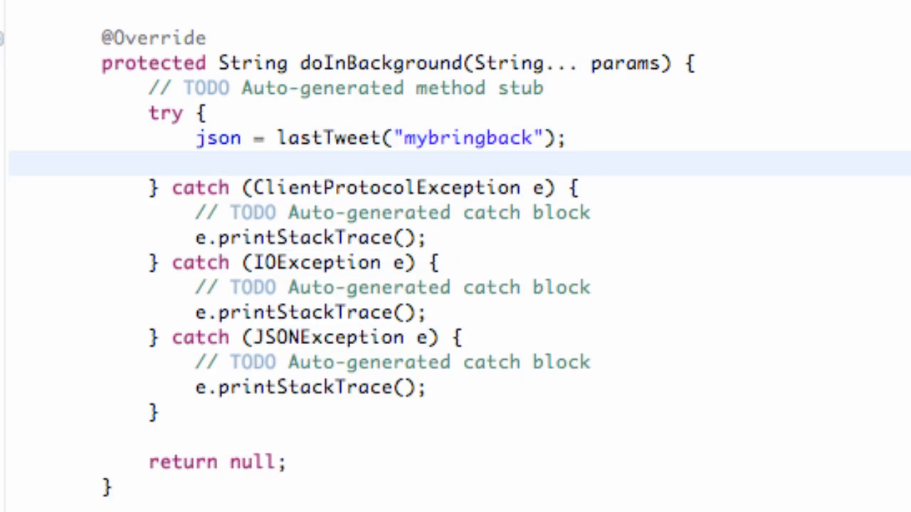
text(return)
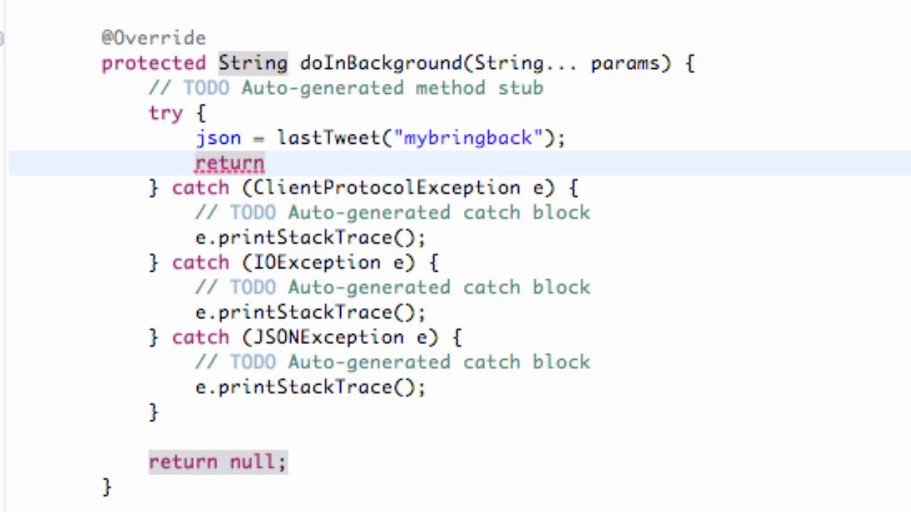
Return json.getString(params[0]) inside the try block after the lastTweet call
text(json)
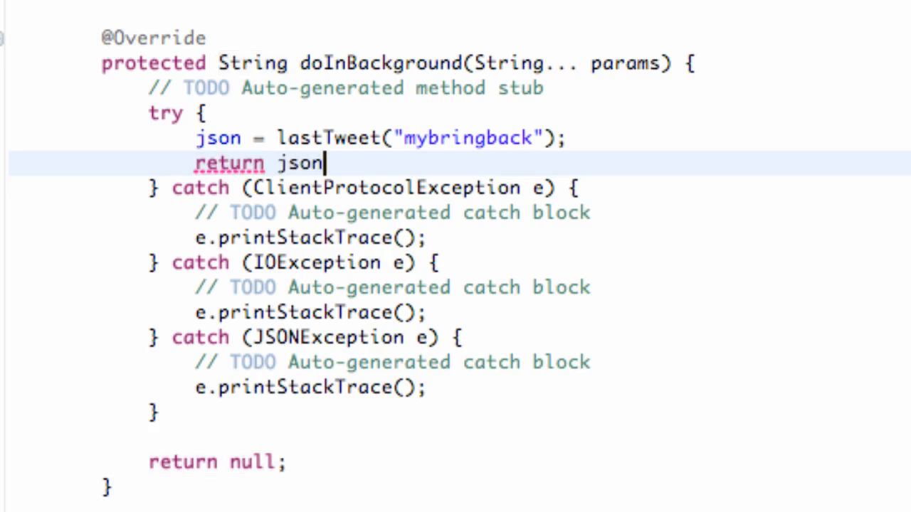
text(.getString(")
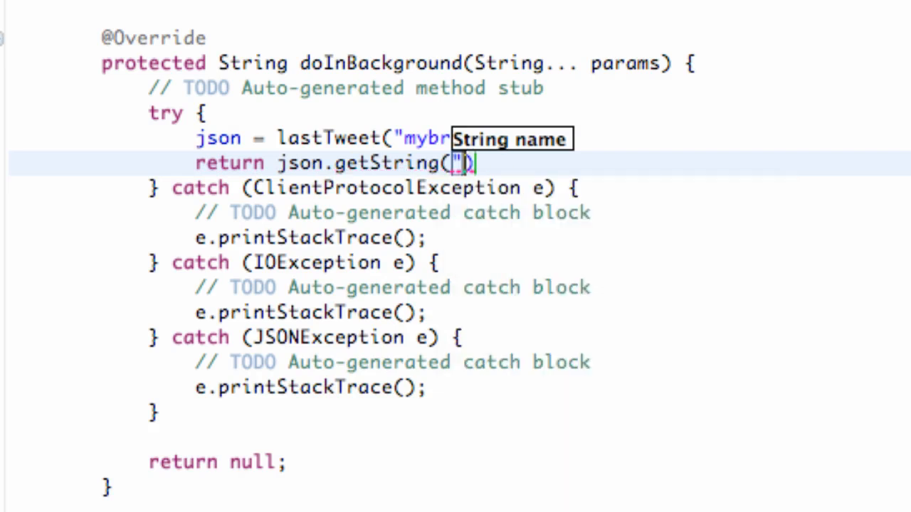
text(text)
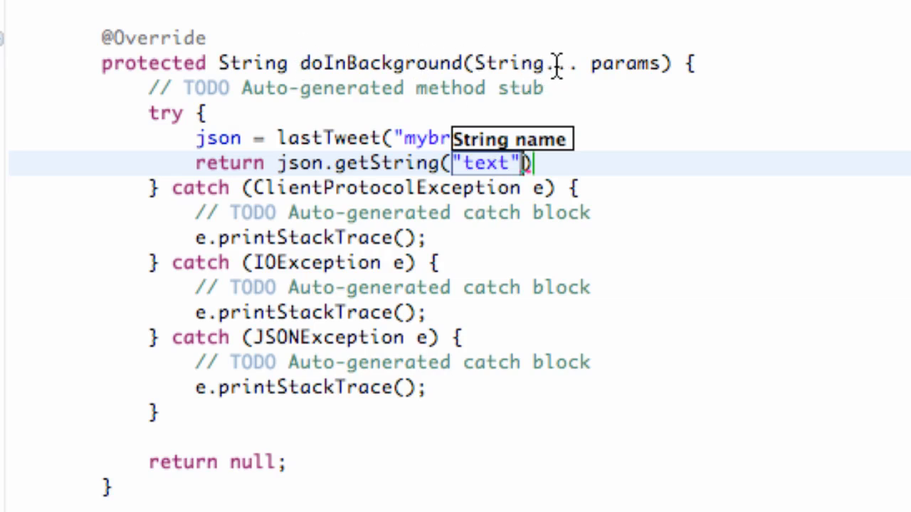
mouse_move(515, 170)
text(params)
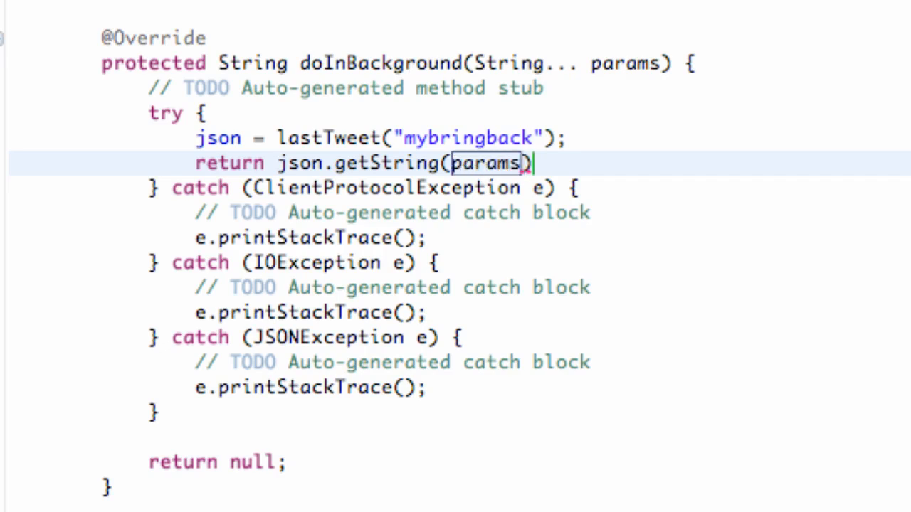
text([0])
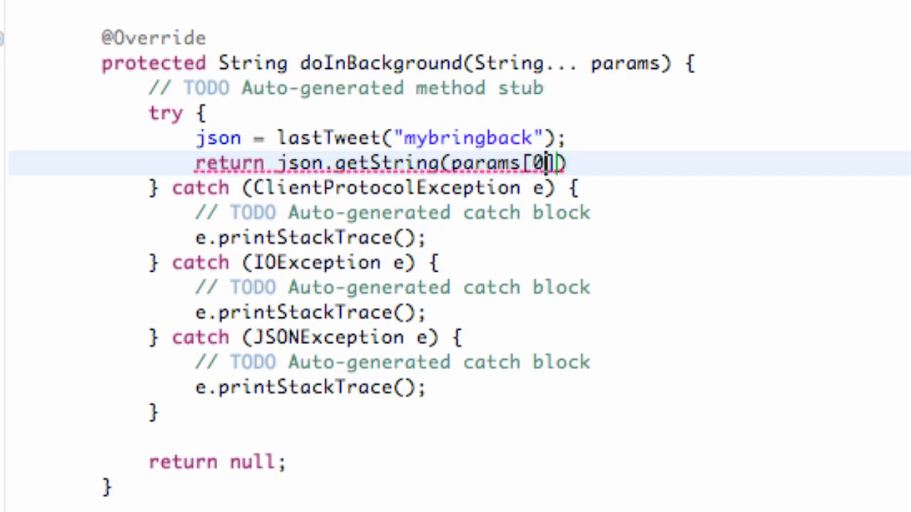
text(;)
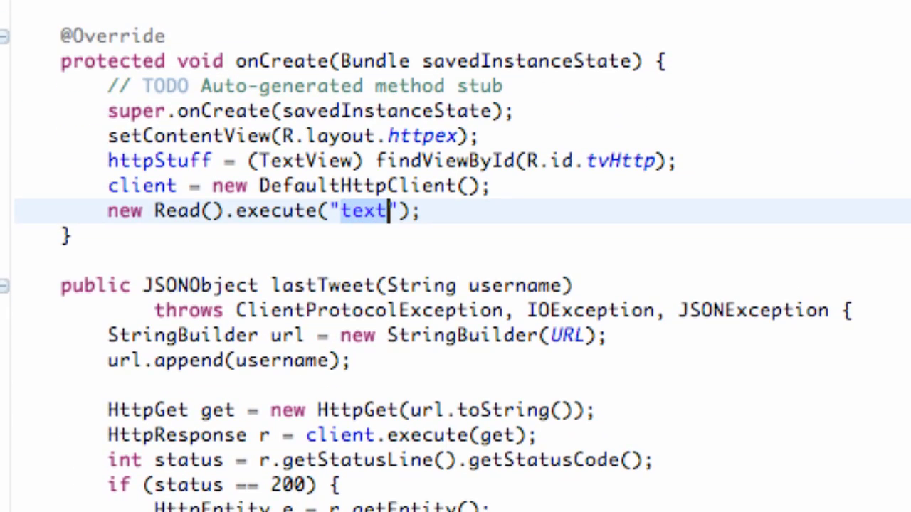
scroll(down, 3)
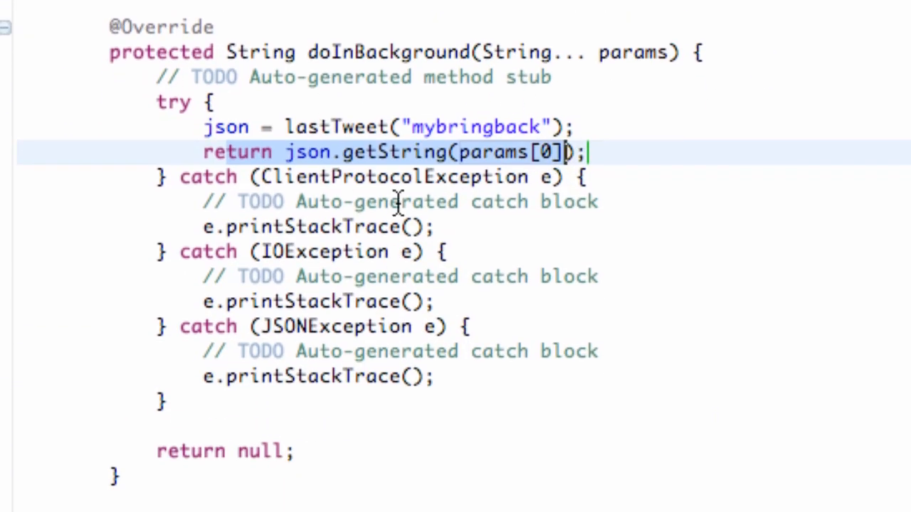
scroll(down, 3)
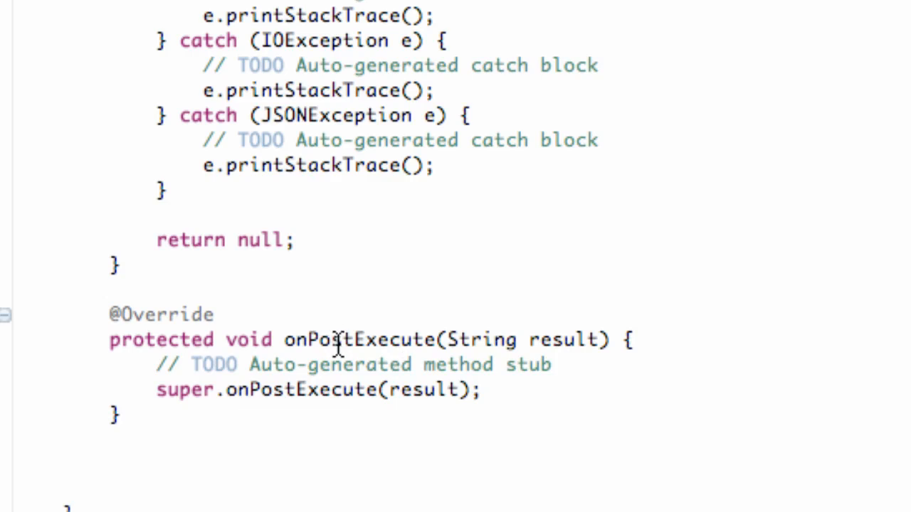
Replace super.onPostExecute(result) with httpStuff.setText(result) in onPostExecute
click(558, 339)
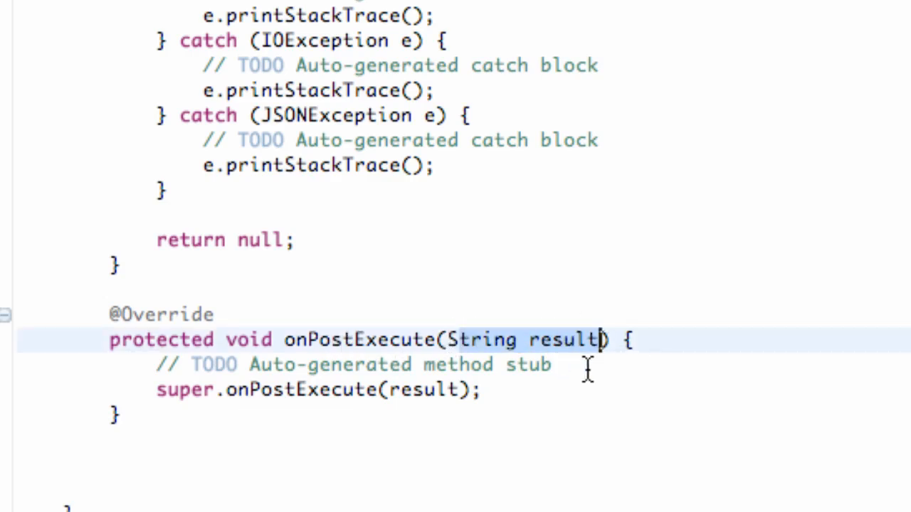
click(166, 389)
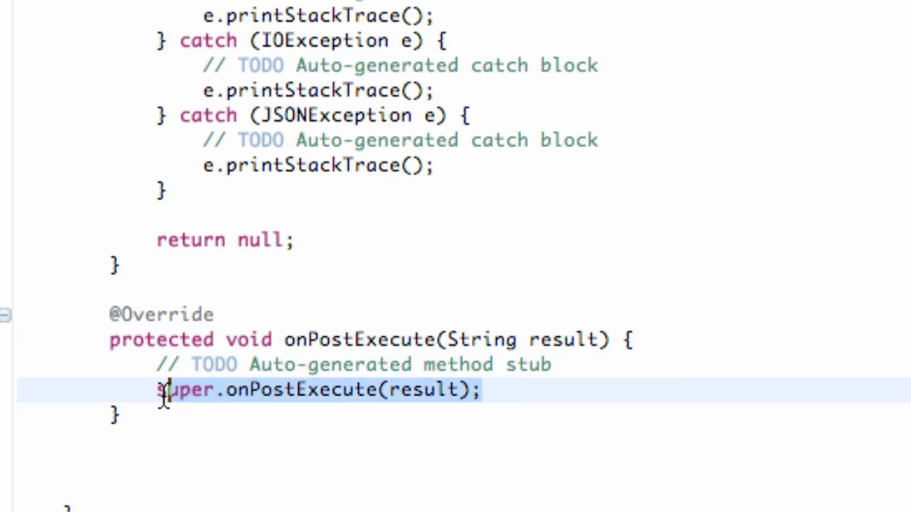
text(h)
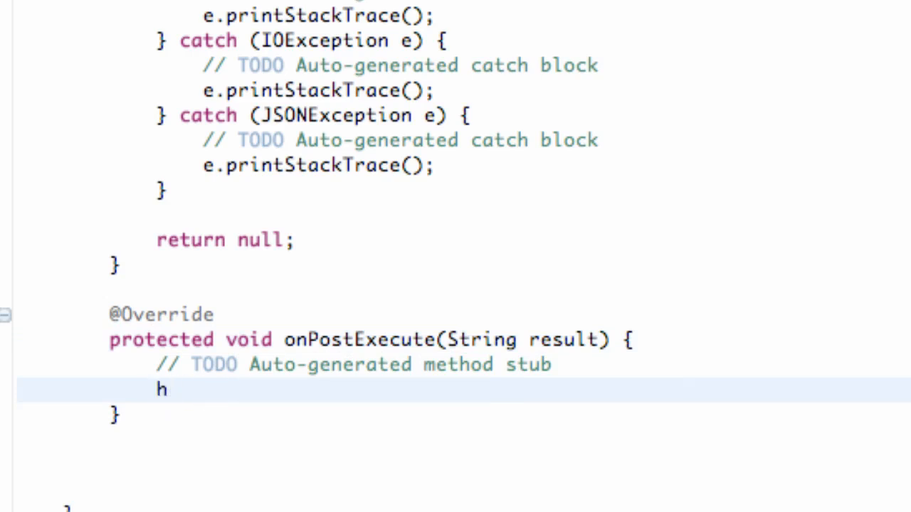
text(ttp)
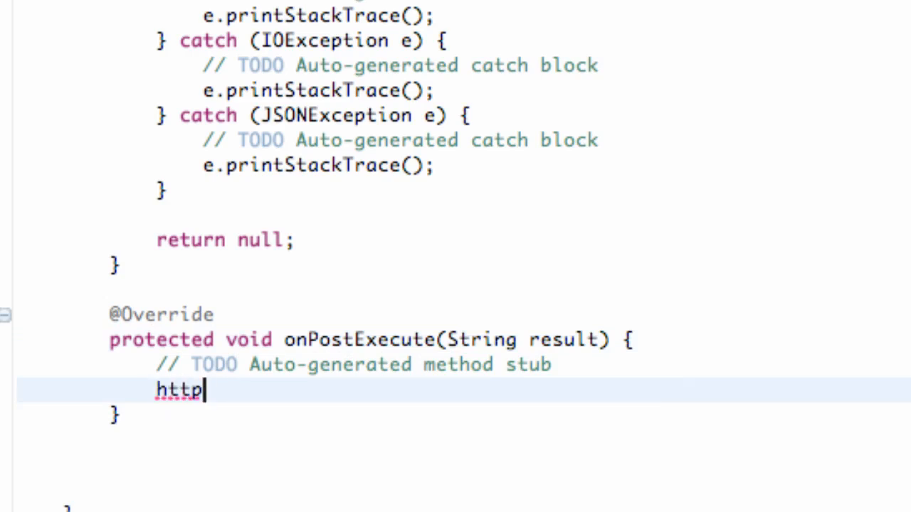
text(Stuff.)
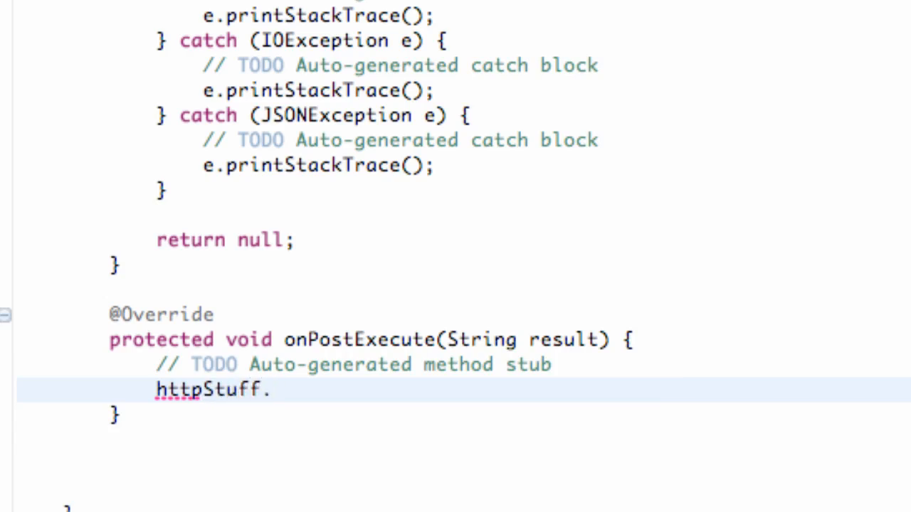
text(setTEx)
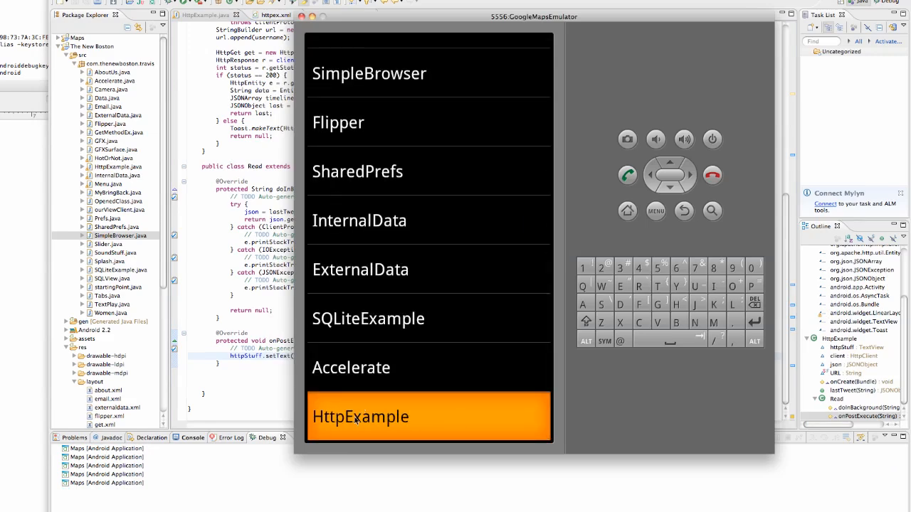
Open HttpExample from the emulator's list of example apps
click(359, 416)
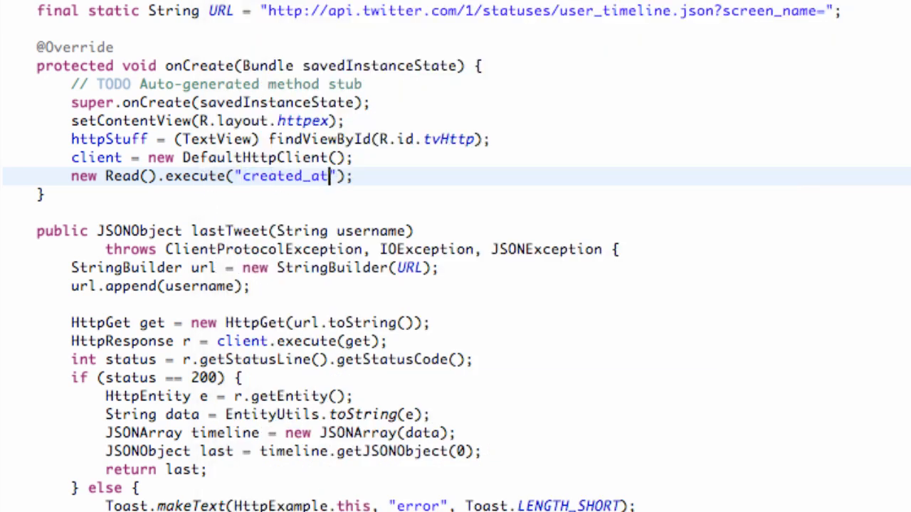
mouse_move(300, 190)
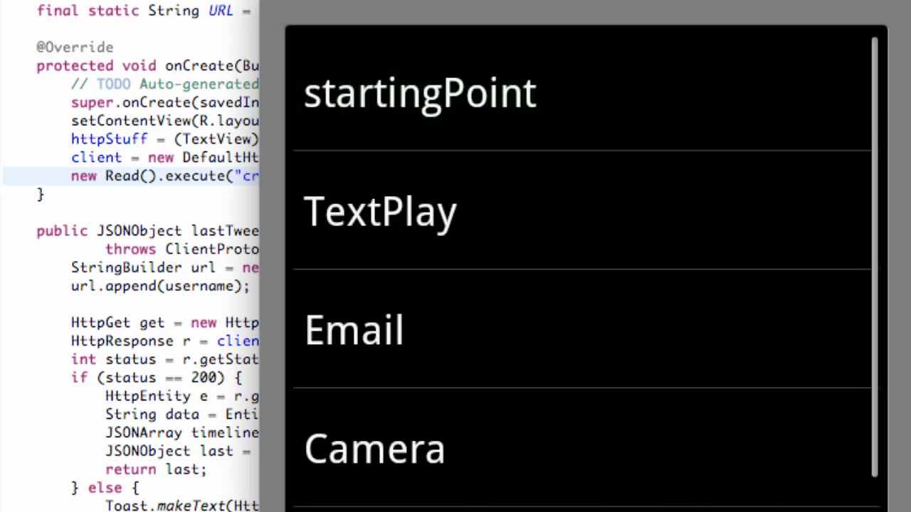
Scroll the emulator list and open HttpExample, showing Wed Jul 27 00:05:12 +0000 2011
scroll(down, 3)
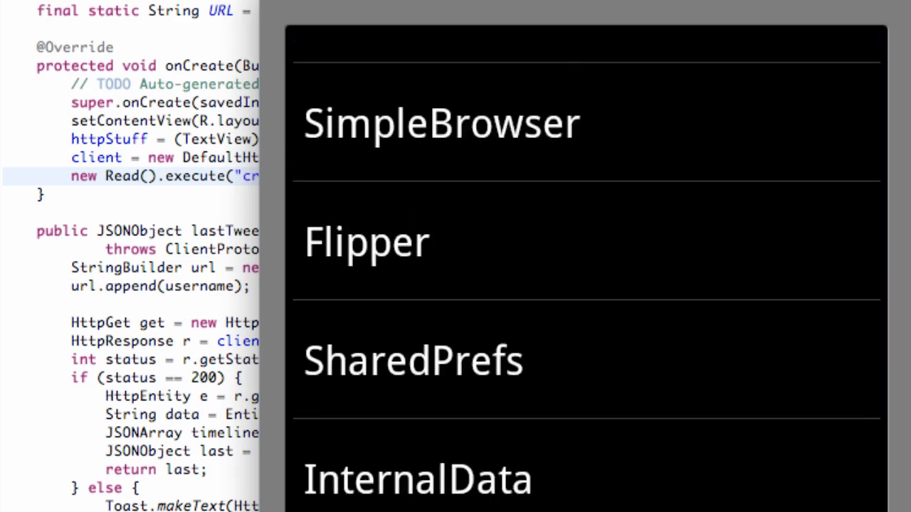
click(442, 123)
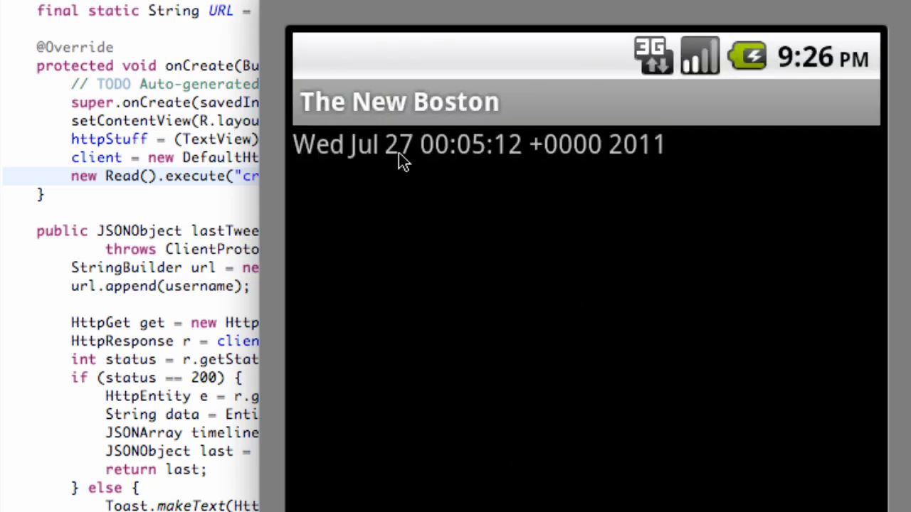
mouse_move(427, 135)
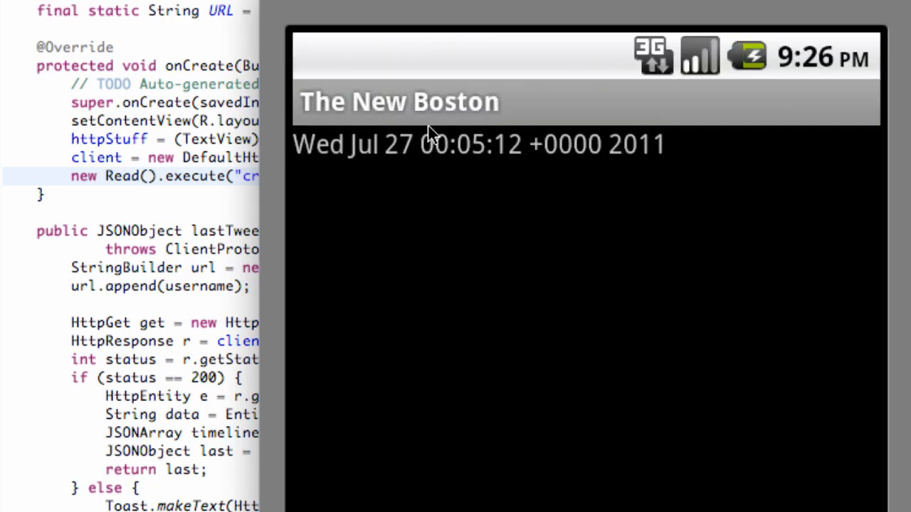
mouse_move(321, 269)
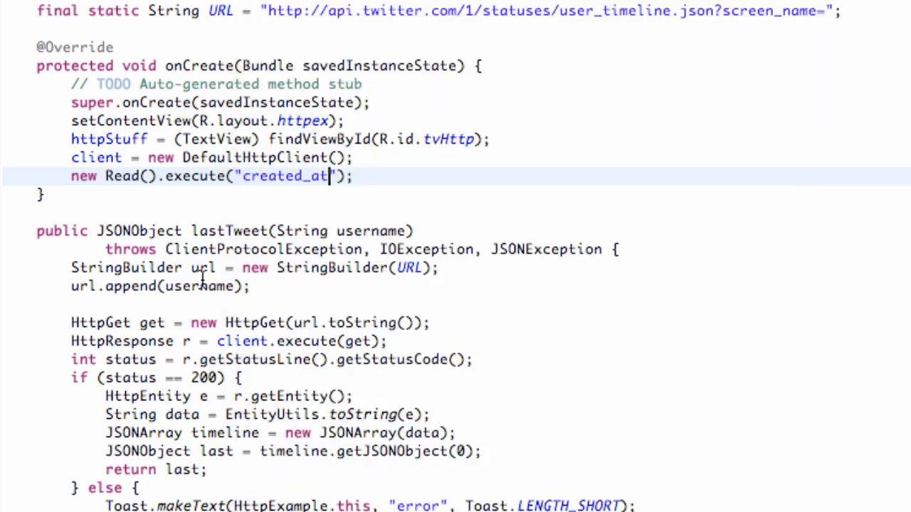
Overwrite created_at with "text" in the new Read().execute call
double_click(295, 176)
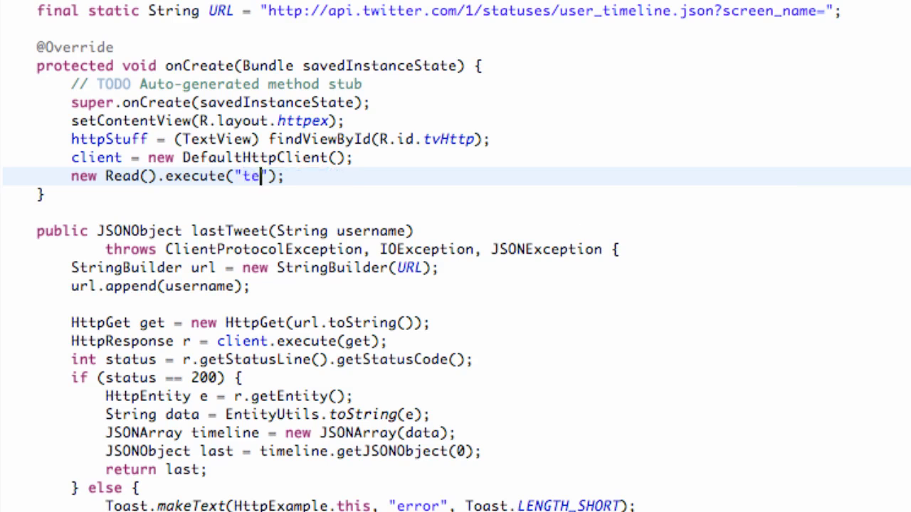
text(xt)
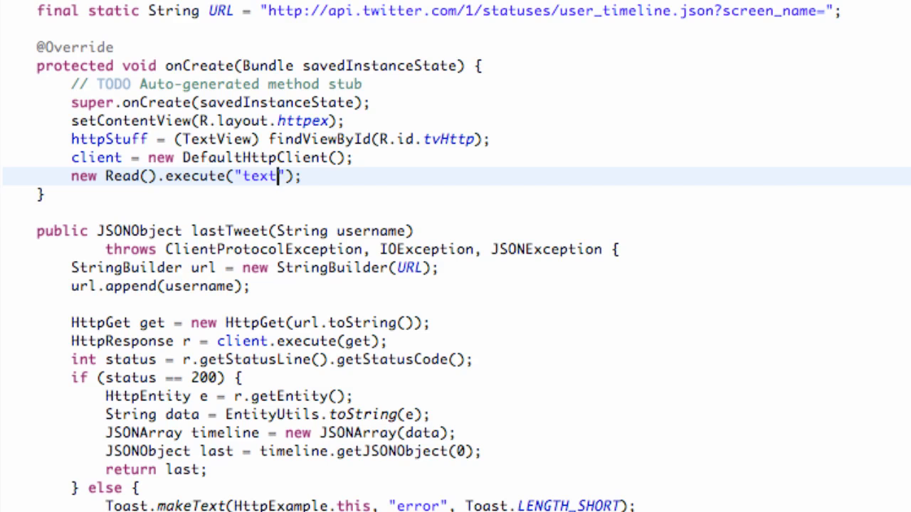
scroll(down, 3)
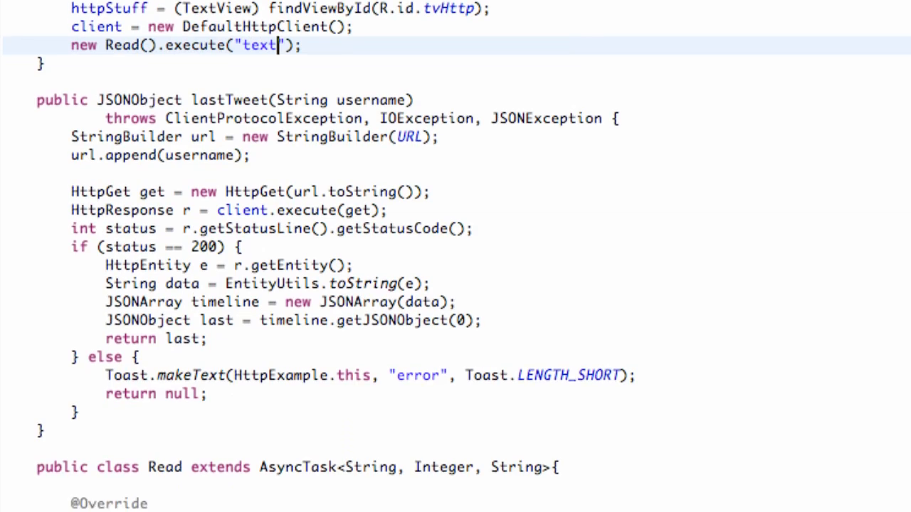